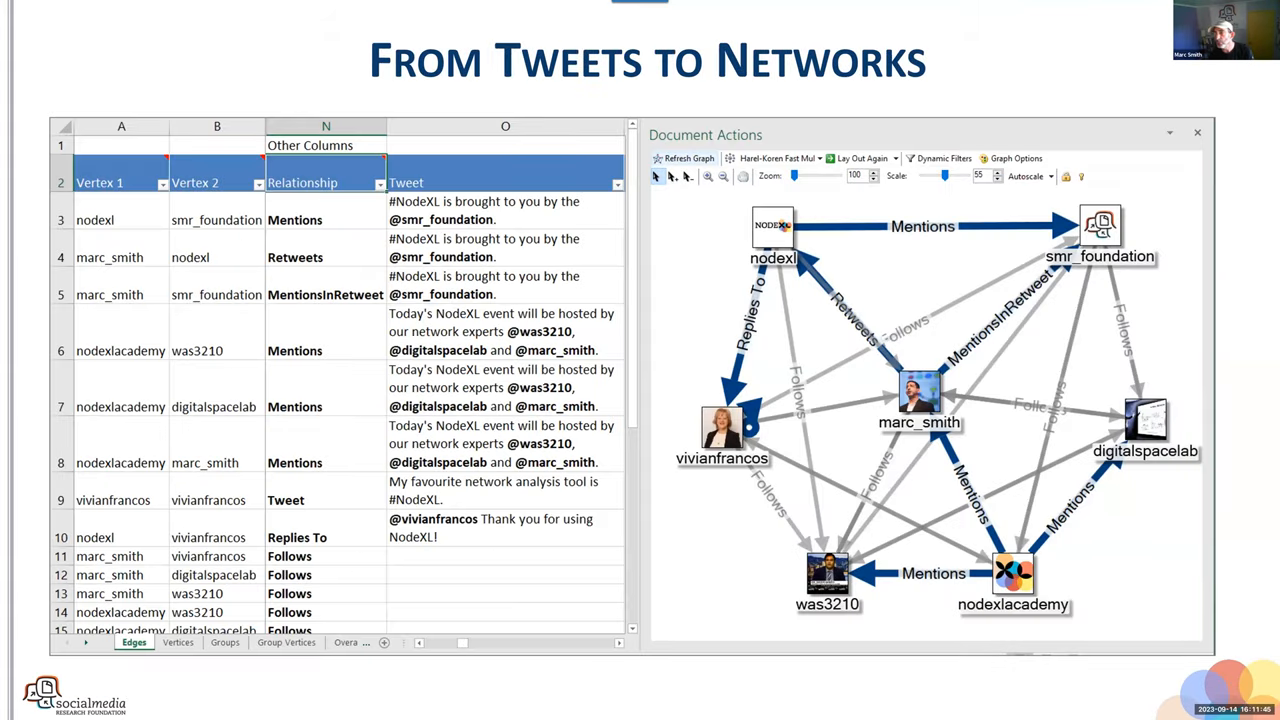
Show the NodeXL kite-network slide marking Diane's high degree and Heather's high betweenness
key(Escape)
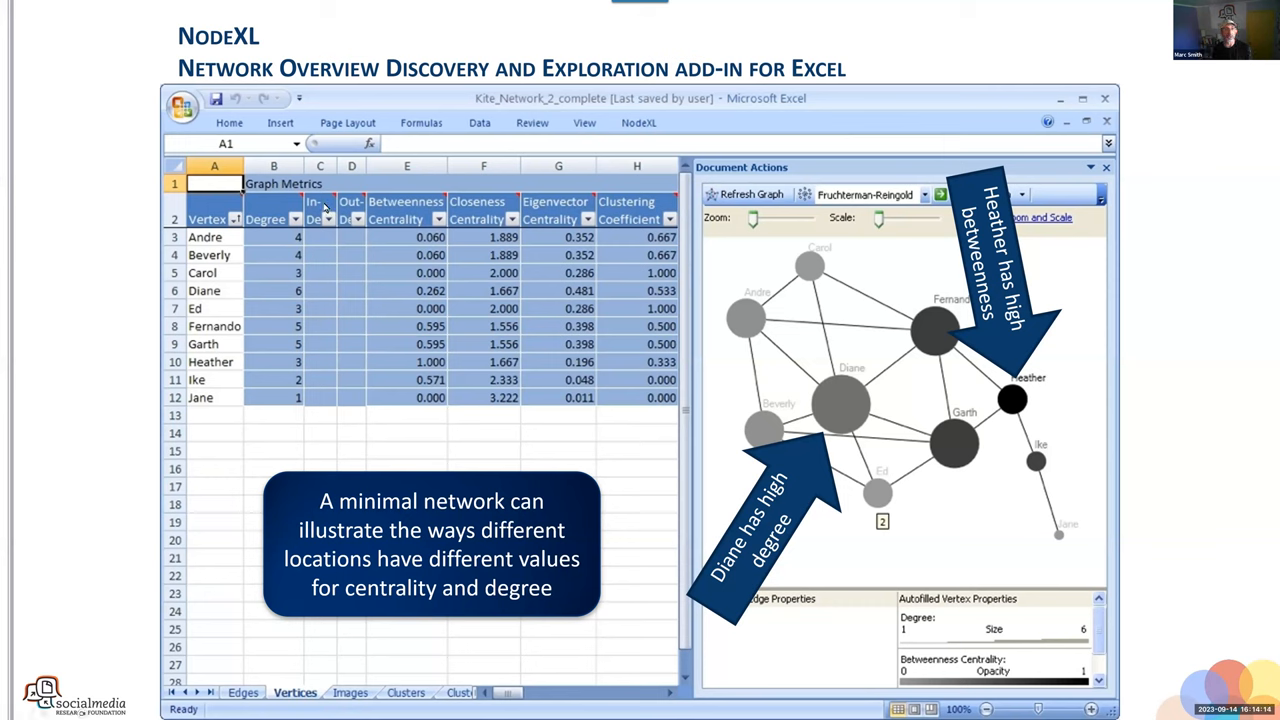
mouse_move(873, 417)
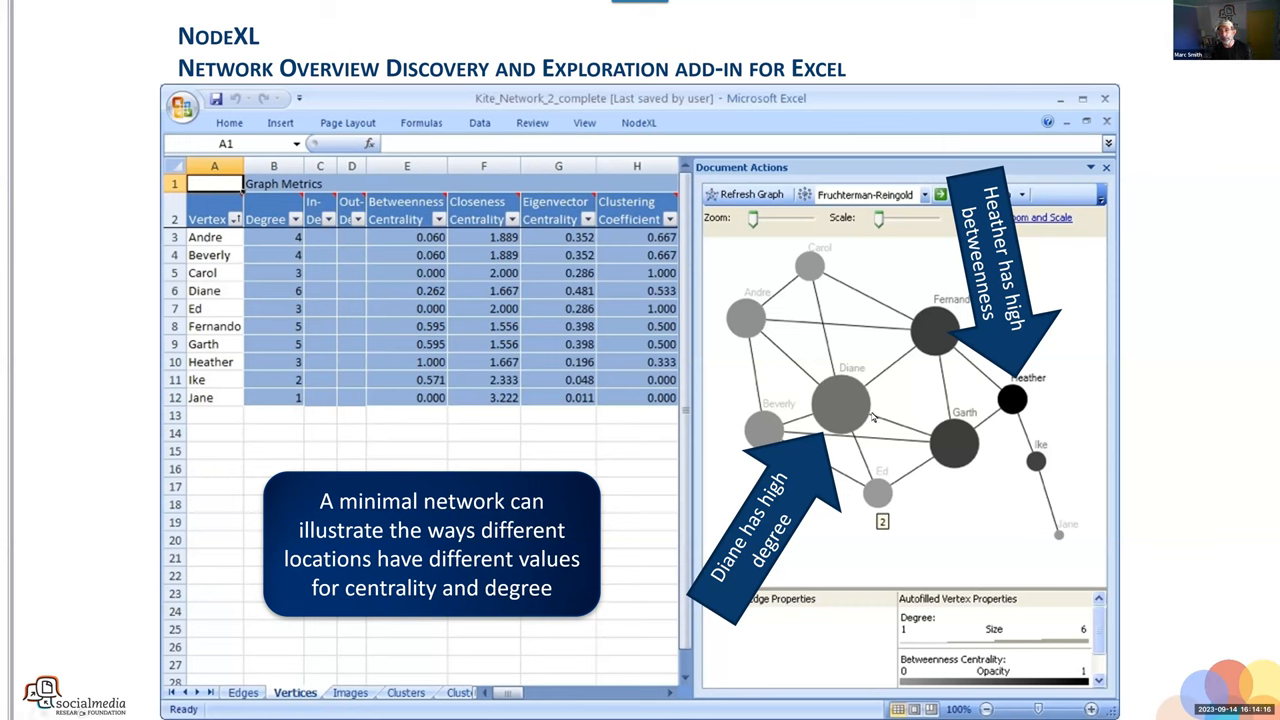